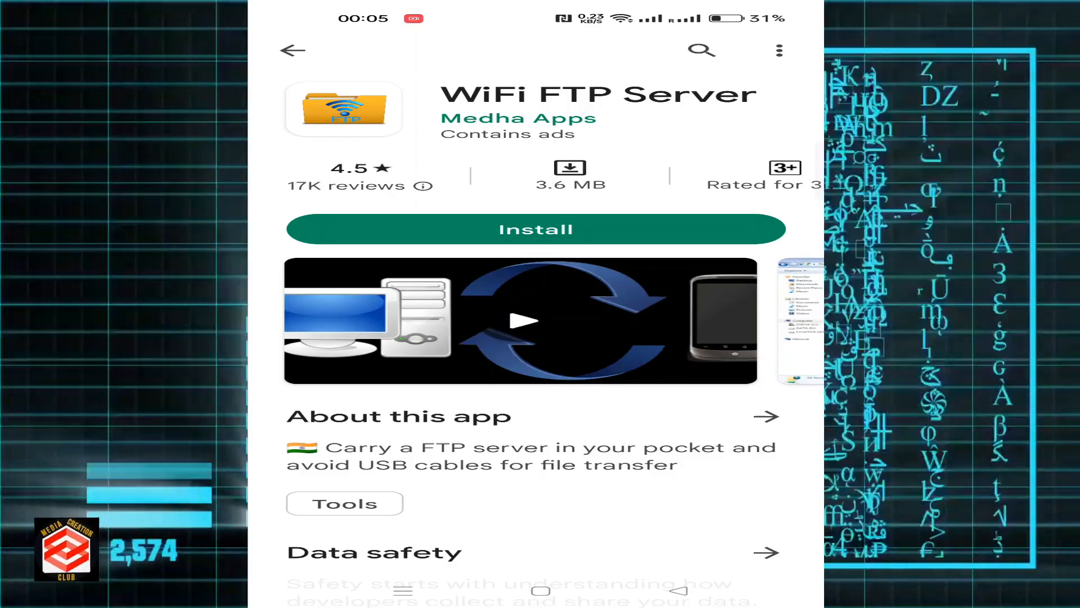
Install the WiFi FTP Server app from Google Play and launch it.
{"action": "left_click", "coordinate": [536, 229]}
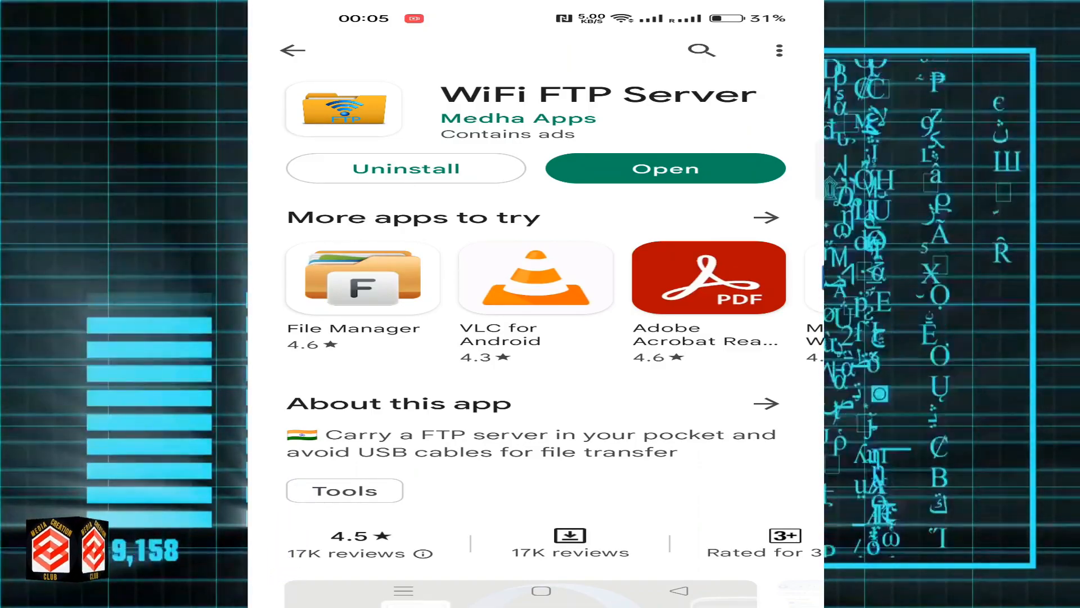
{"action": "left_click", "coordinate": [665, 169]}
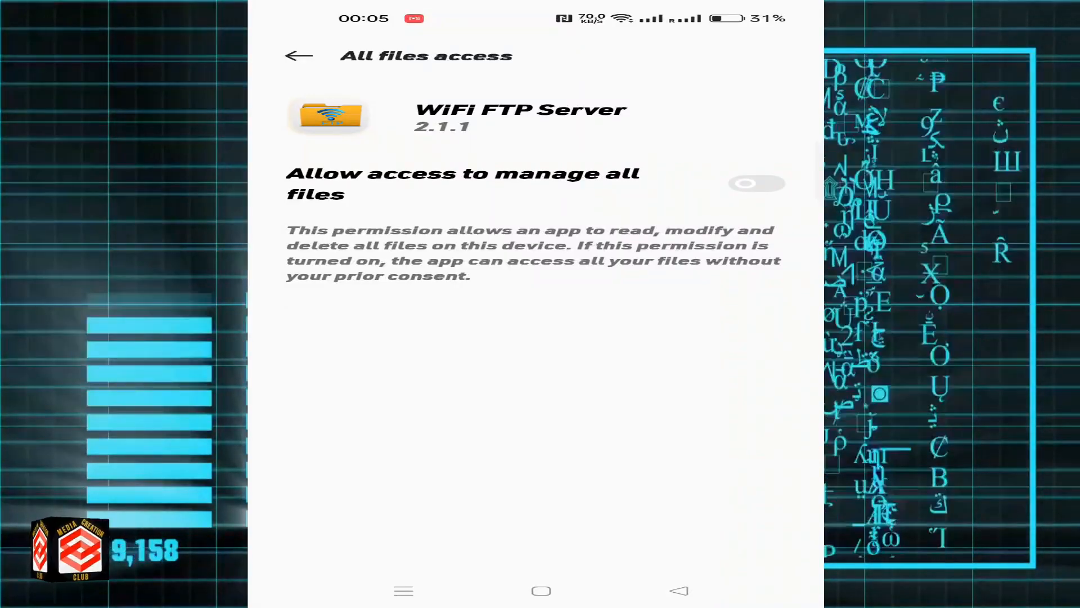
Switch on 'Allow access to manage all files' for WiFi FTP Server and leave the screen.
{"action": "left_click", "coordinate": [759, 184]}
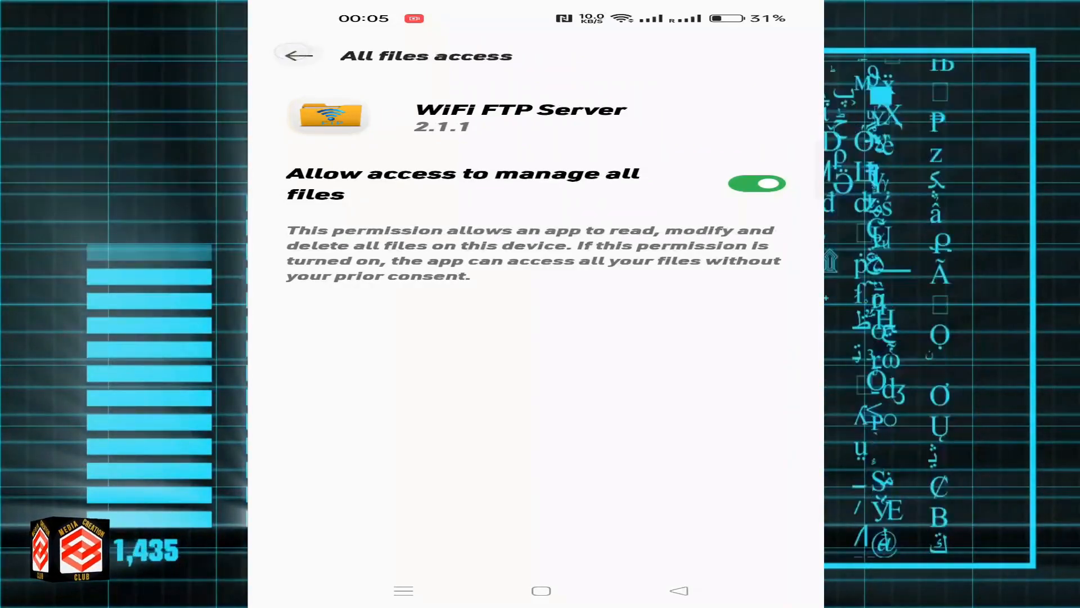
{"action": "left_click", "coordinate": [299, 56]}
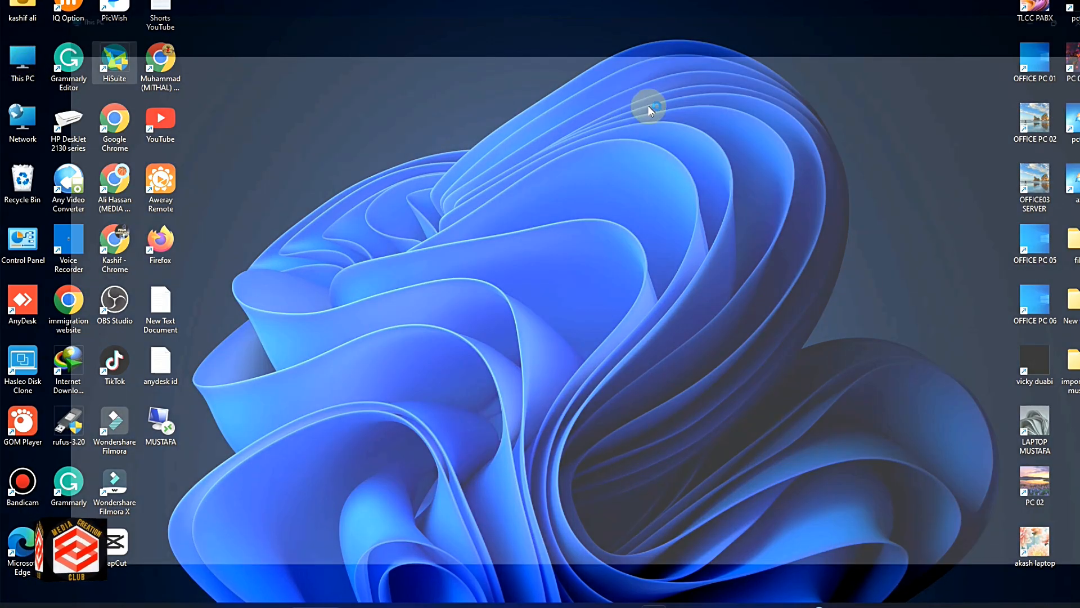
From This PC's drives overview, bring up the full context menu offering 'Add a network location'.
{"action": "double_click", "coordinate": [22, 57]}
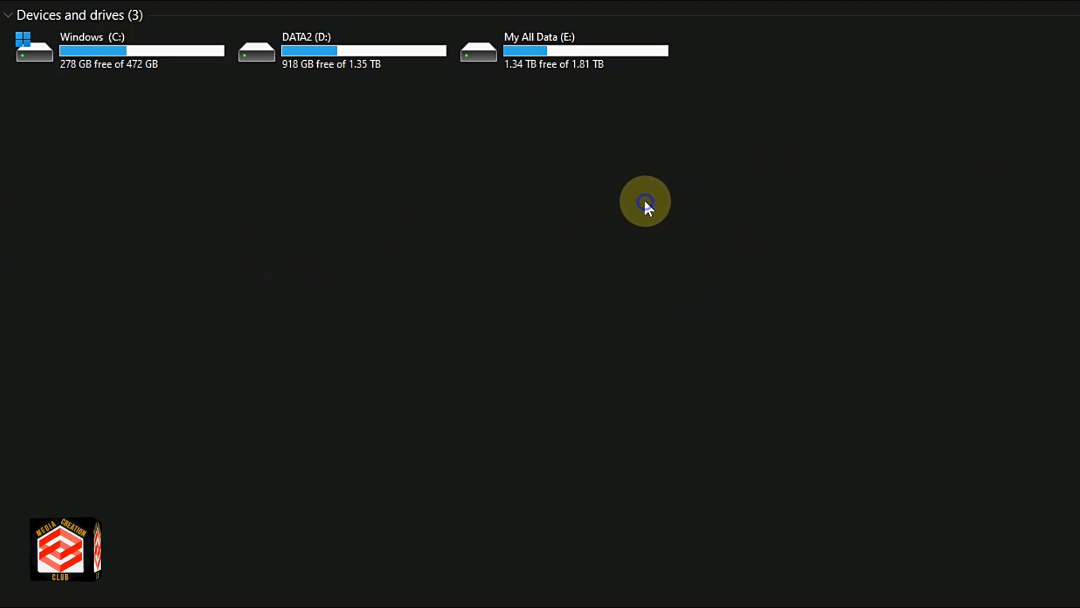
{"action": "right_click", "coordinate": [646, 201]}
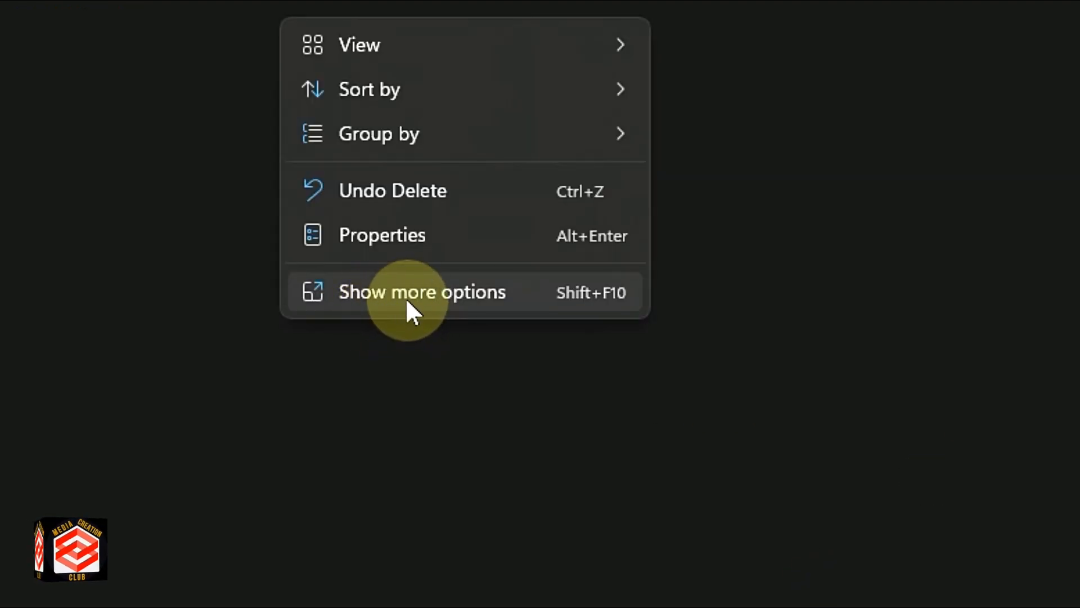
{"action": "left_click", "coordinate": [422, 293]}
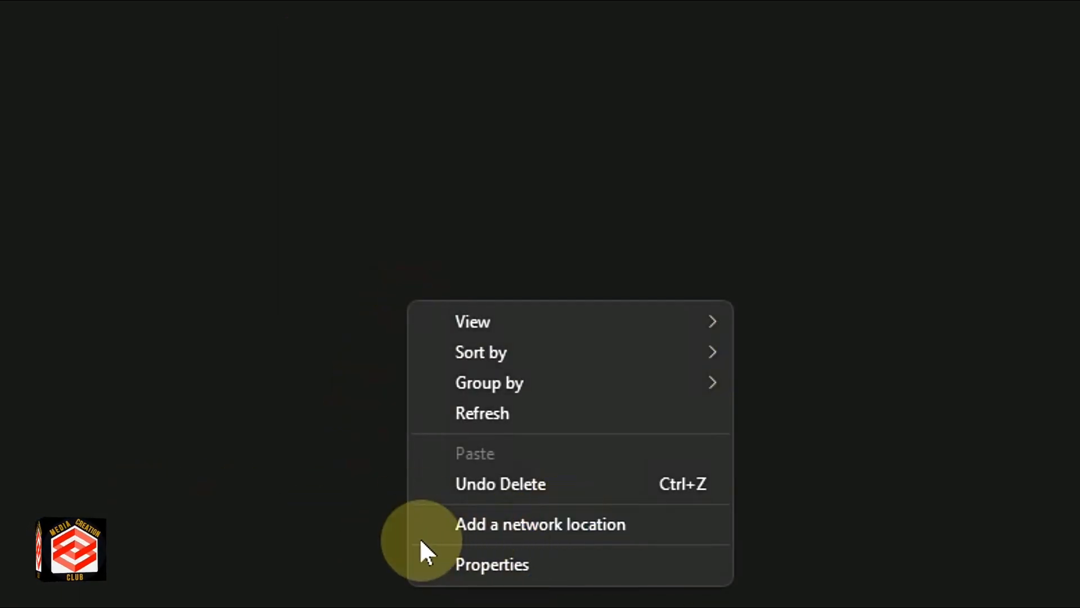
{"action": "mouse_move", "coordinate": [506, 540]}
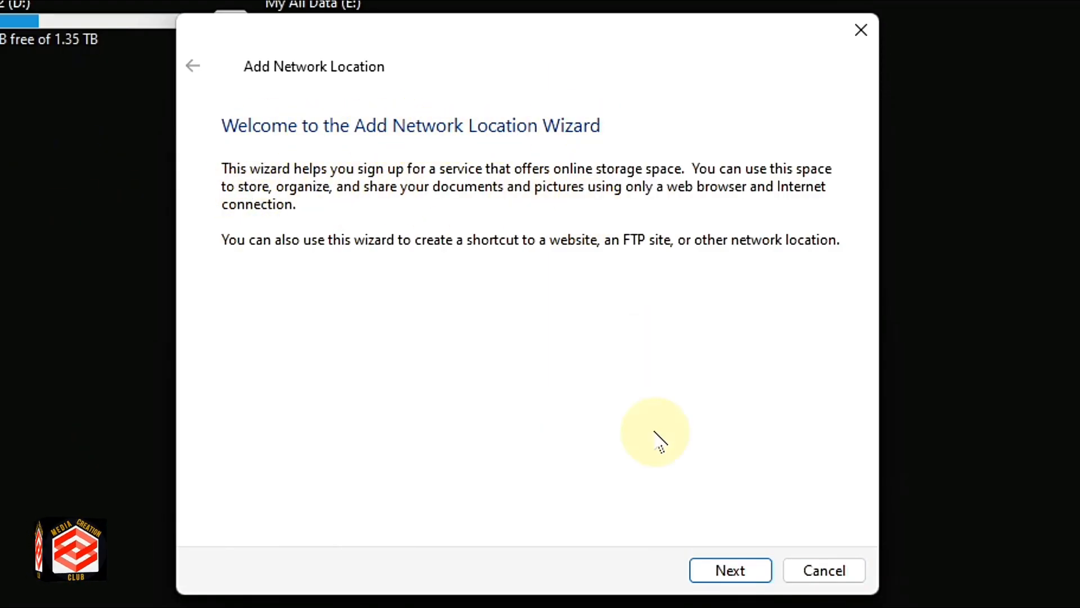
Complete the wizard with custom location ftp://192.168.1.104:2221 and anonymous logon.
{"action": "left_click", "coordinate": [731, 570]}
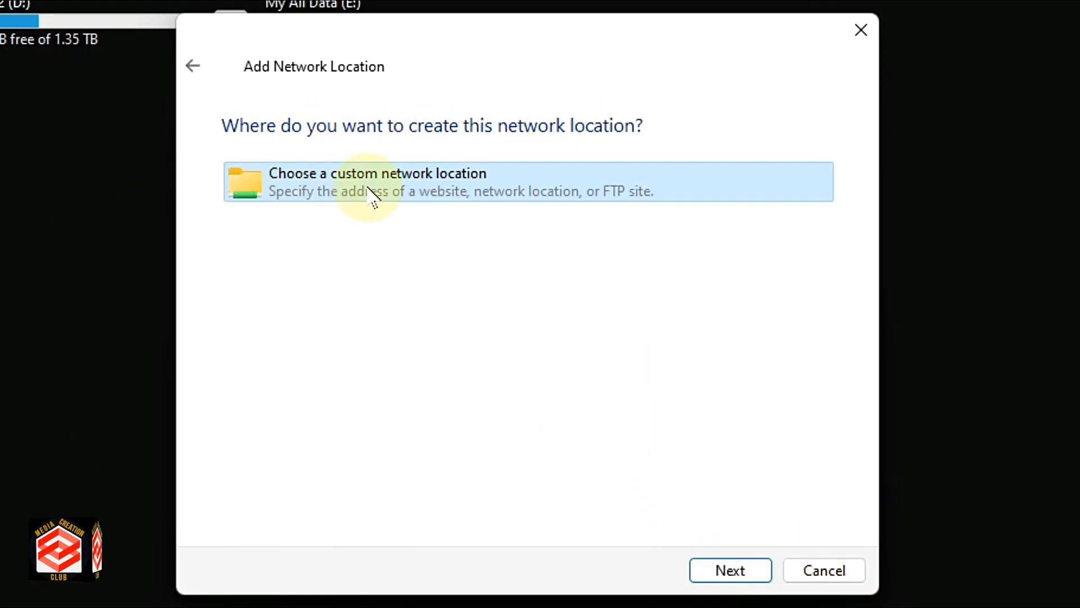
{"action": "mouse_move", "coordinate": [463, 194]}
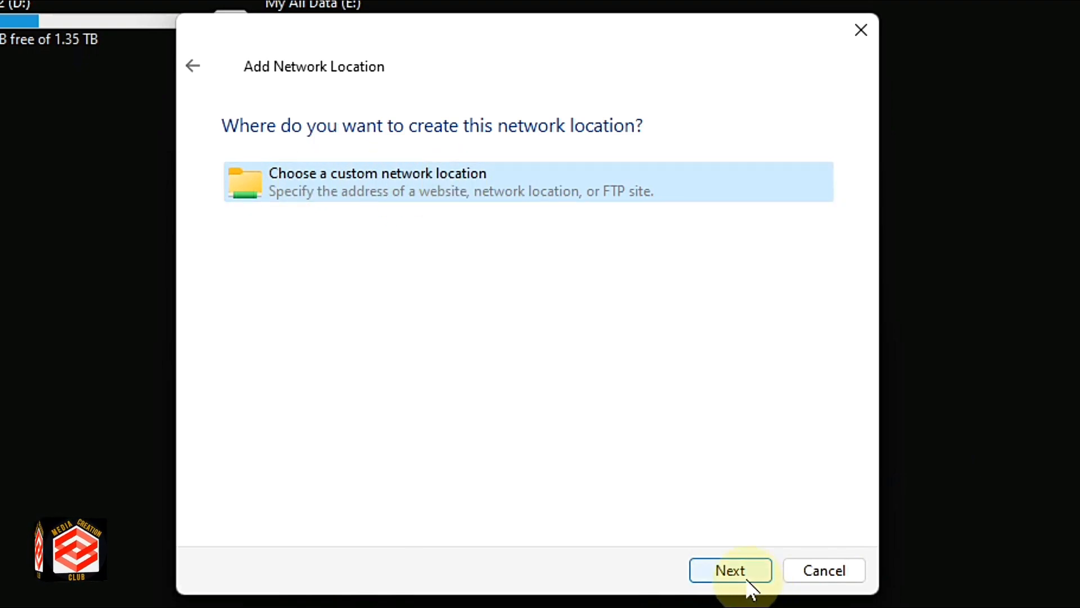
{"action": "left_click", "coordinate": [731, 569]}
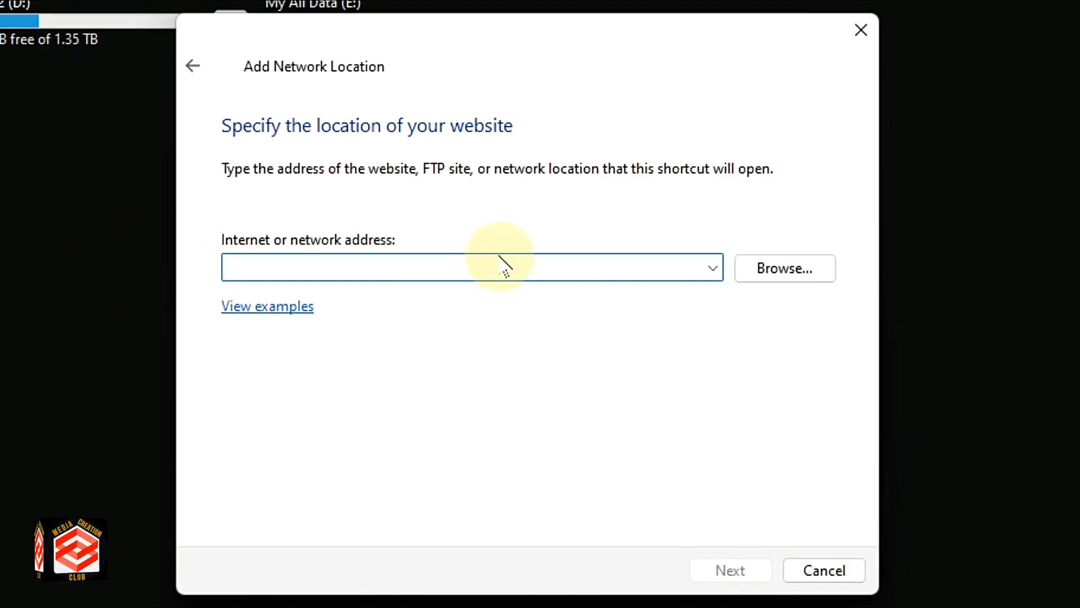
{"action": "left_click", "coordinate": [502, 273]}
{"action": "type", "text": "ft"}
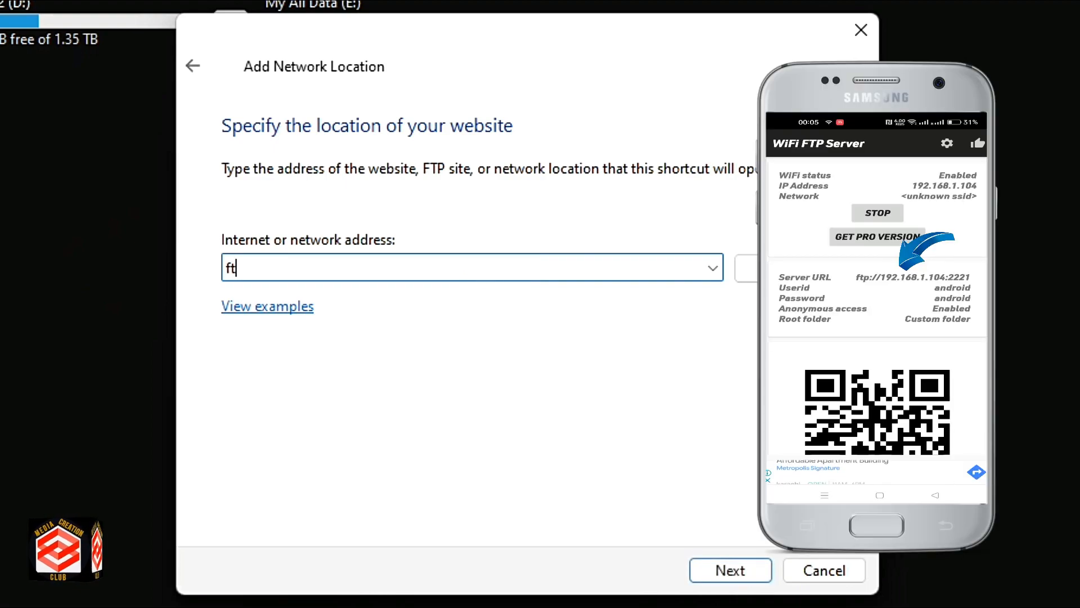
{"action": "type", "text": "p://"}
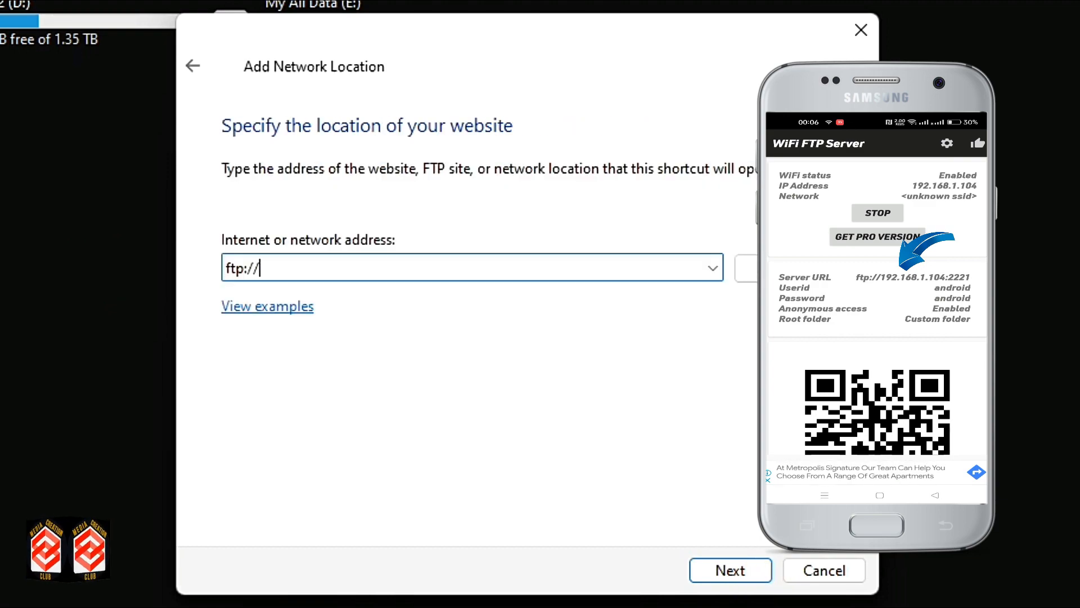
{"action": "type", "text": "192.168.1.104:2221"}
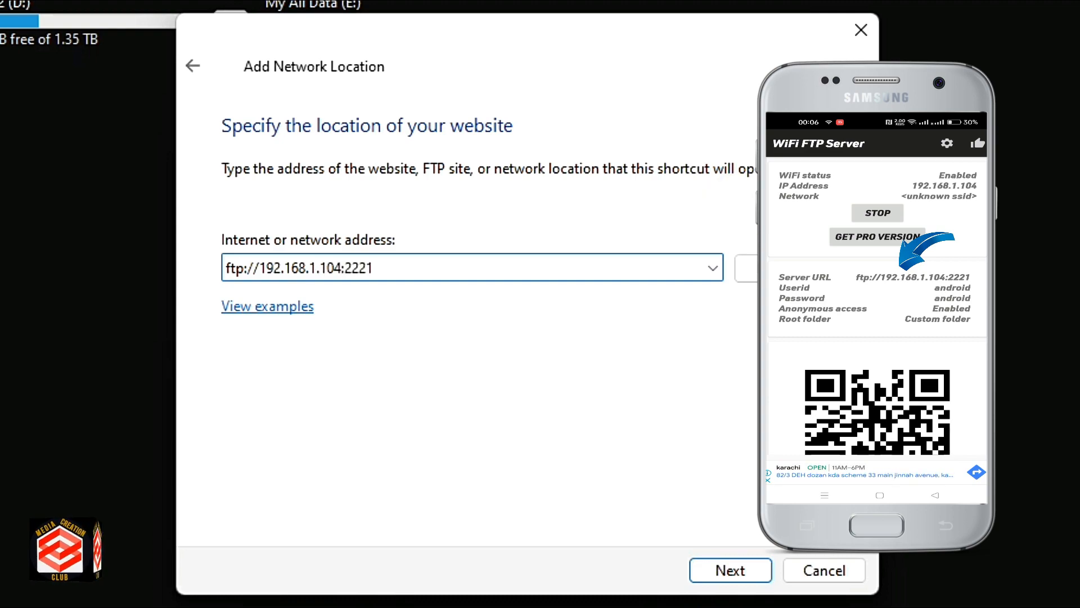
{"action": "left_click", "coordinate": [731, 570]}
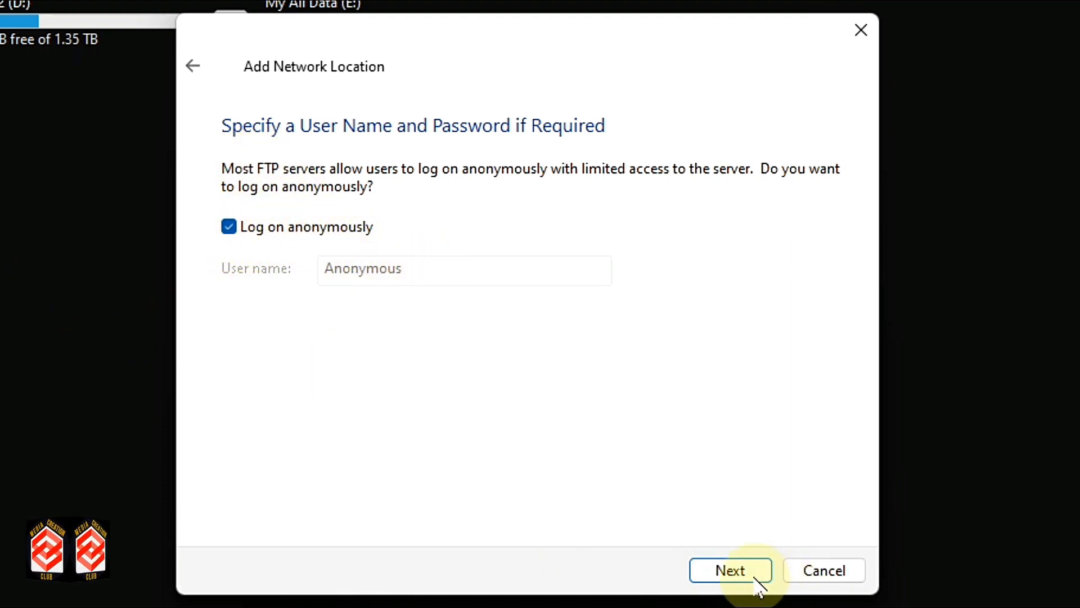
{"action": "left_click", "coordinate": [731, 570]}
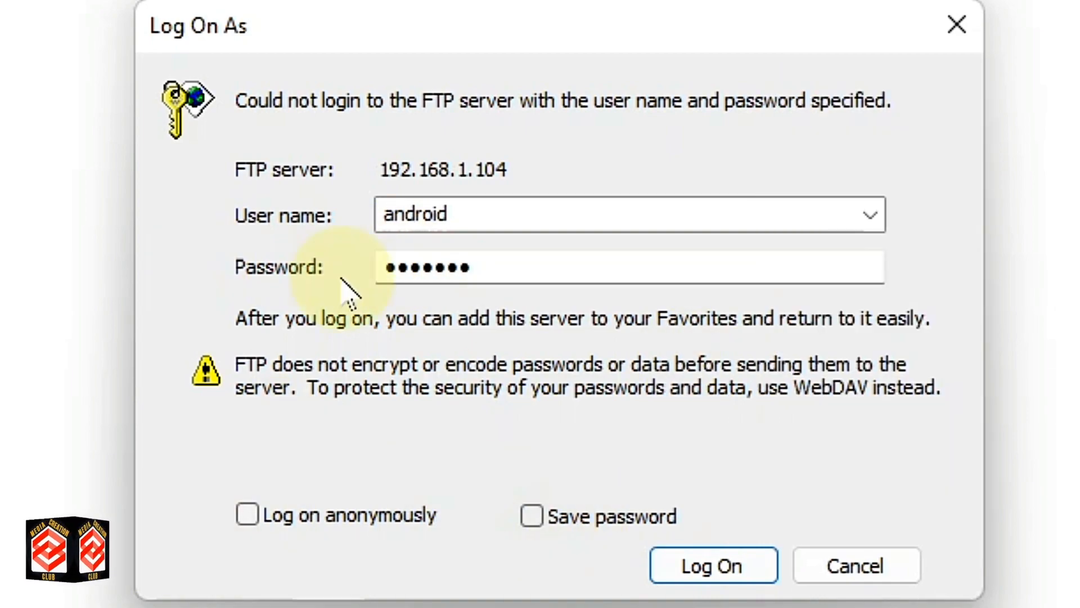
{"action": "mouse_move", "coordinate": [532, 522]}
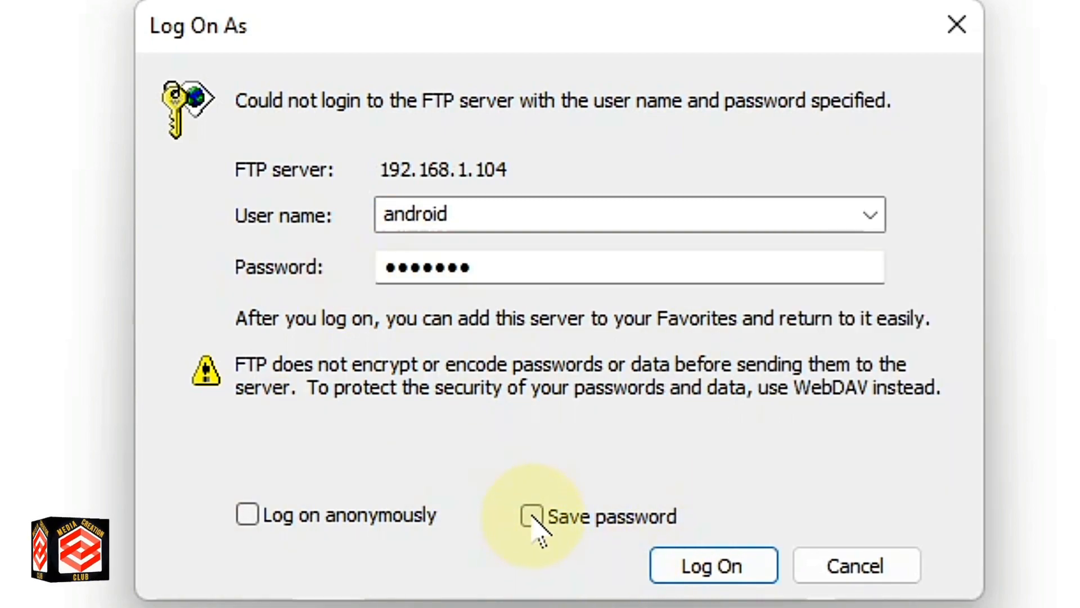
Log on to the FTP server 192.168.1.104 as user android with its password.
{"action": "left_click", "coordinate": [720, 581]}
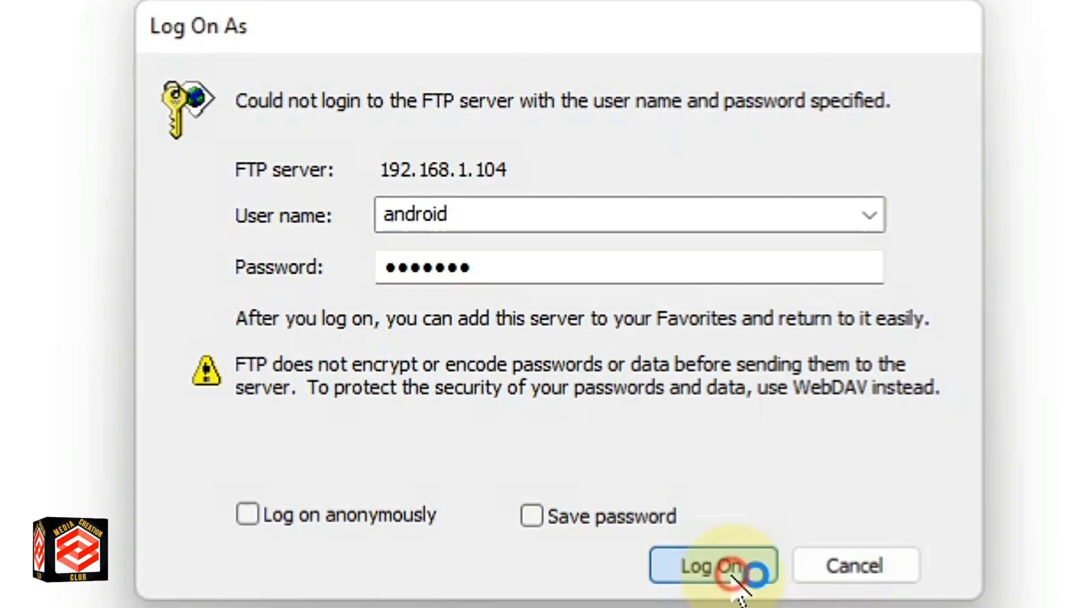
{"action": "left_click", "coordinate": [715, 580]}
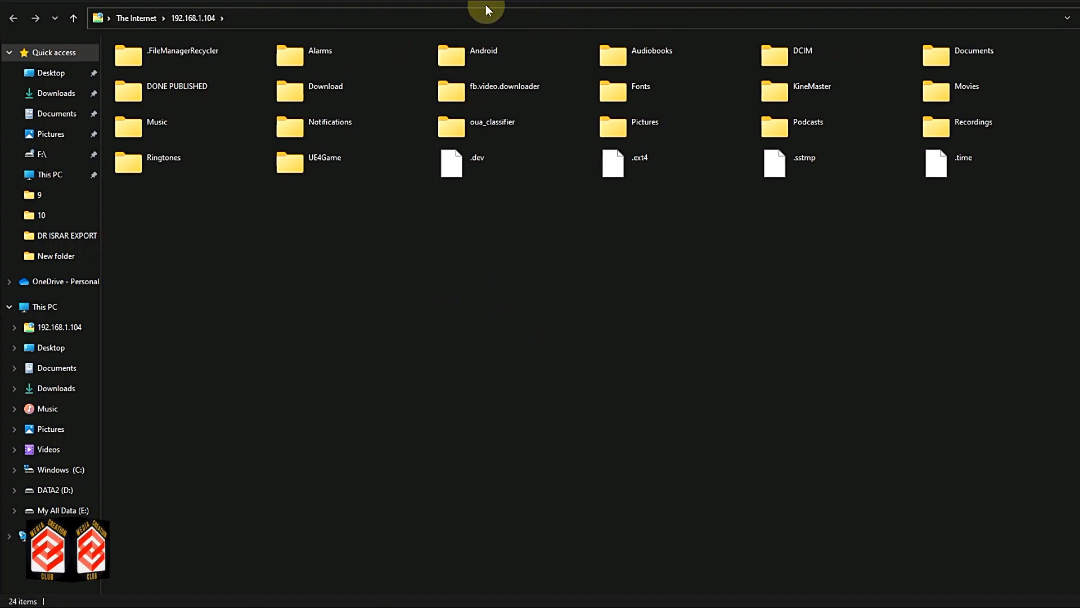
{"action": "mouse_move", "coordinate": [981, 200]}
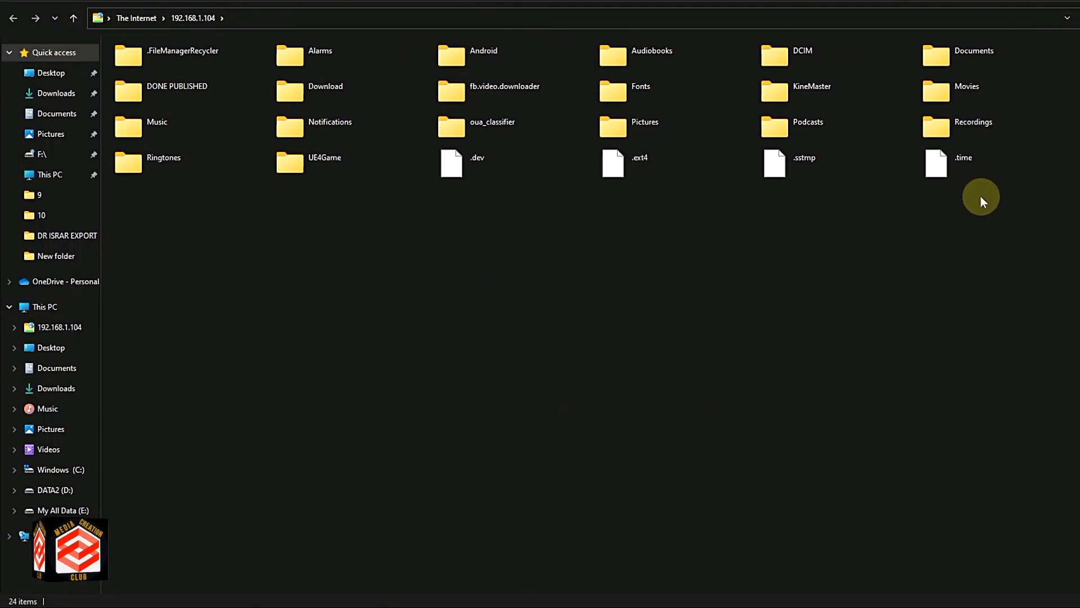
{"action": "mouse_move", "coordinate": [464, 418]}
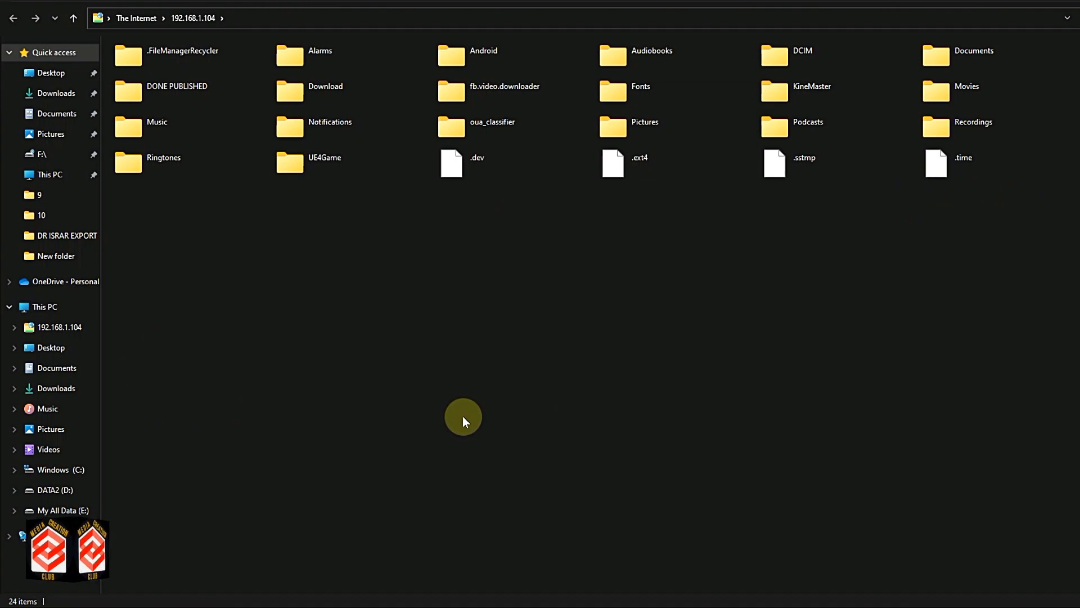
{"action": "mouse_move", "coordinate": [83, 282]}
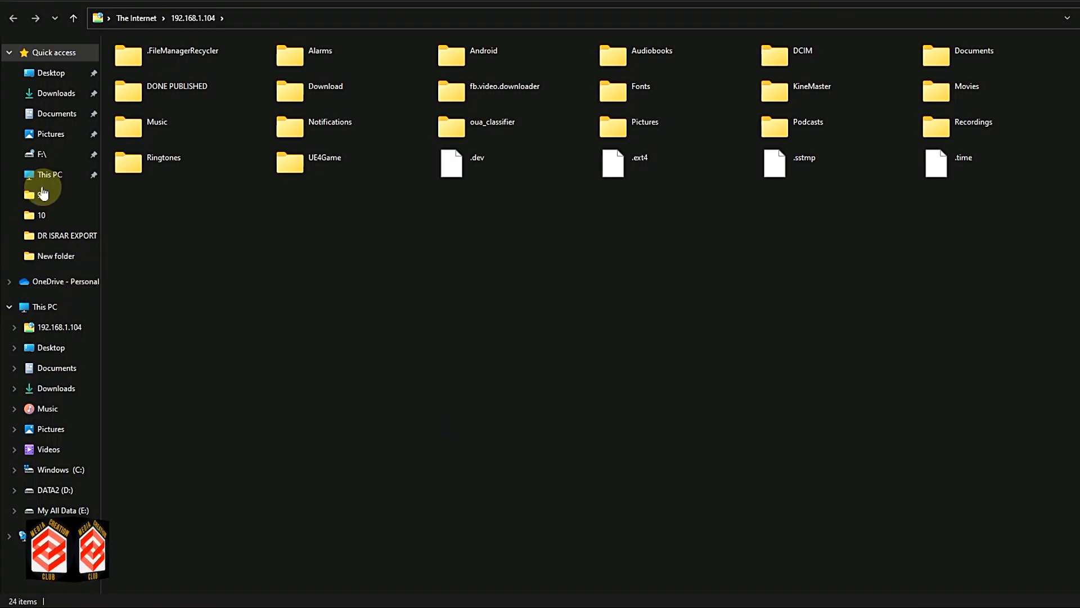
Browse into the phone's Download folder on the 192.168.1.104 location.
{"action": "left_click", "coordinate": [176, 90]}
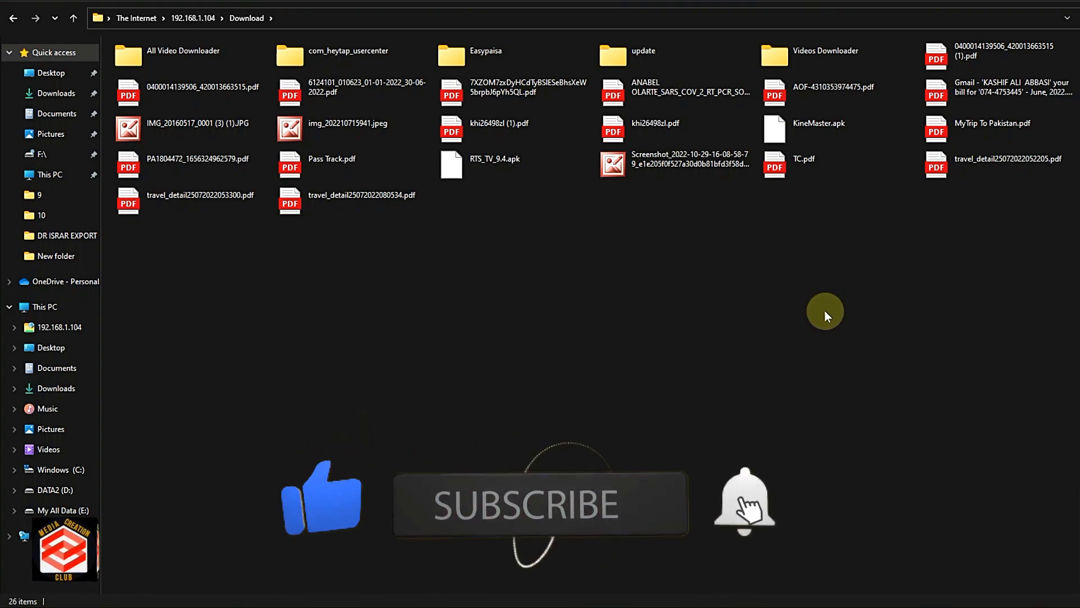
{"action": "left_click", "coordinate": [536, 506]}
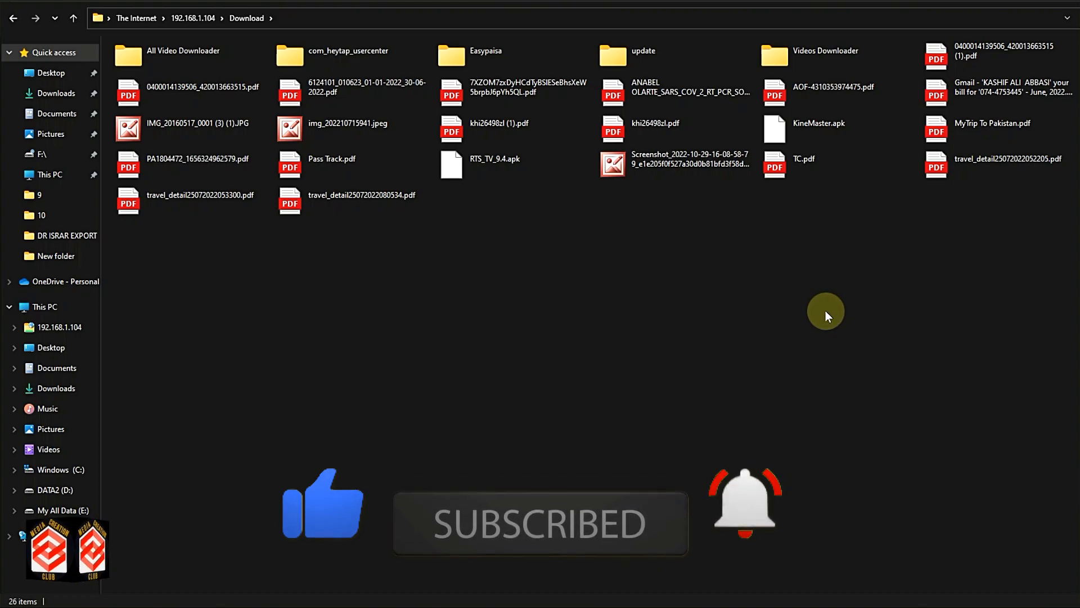